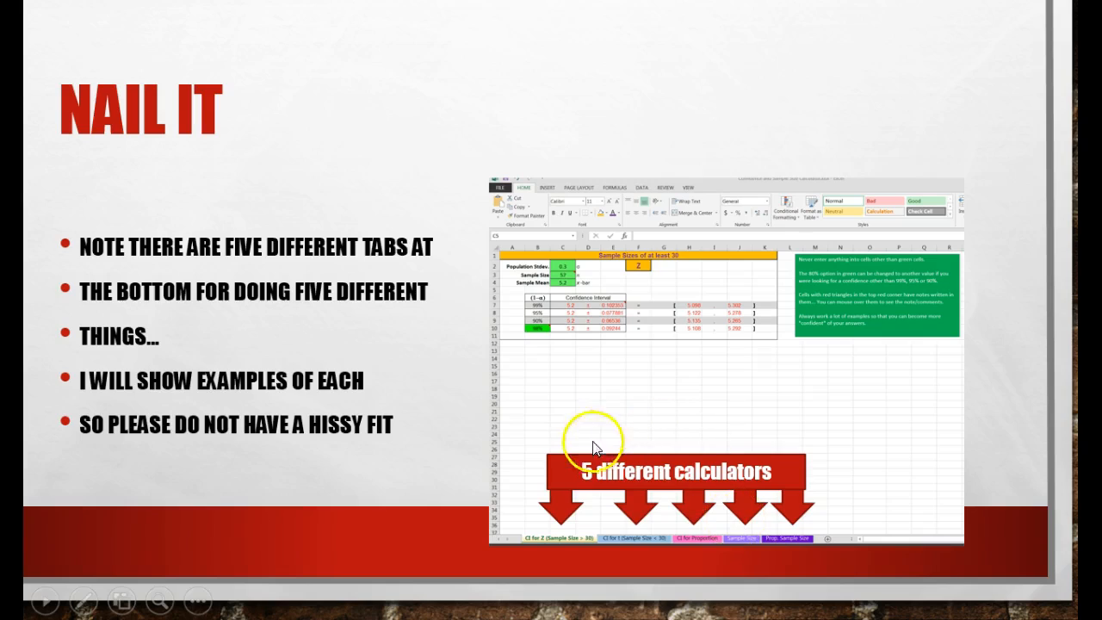
mouse_move(565, 451)
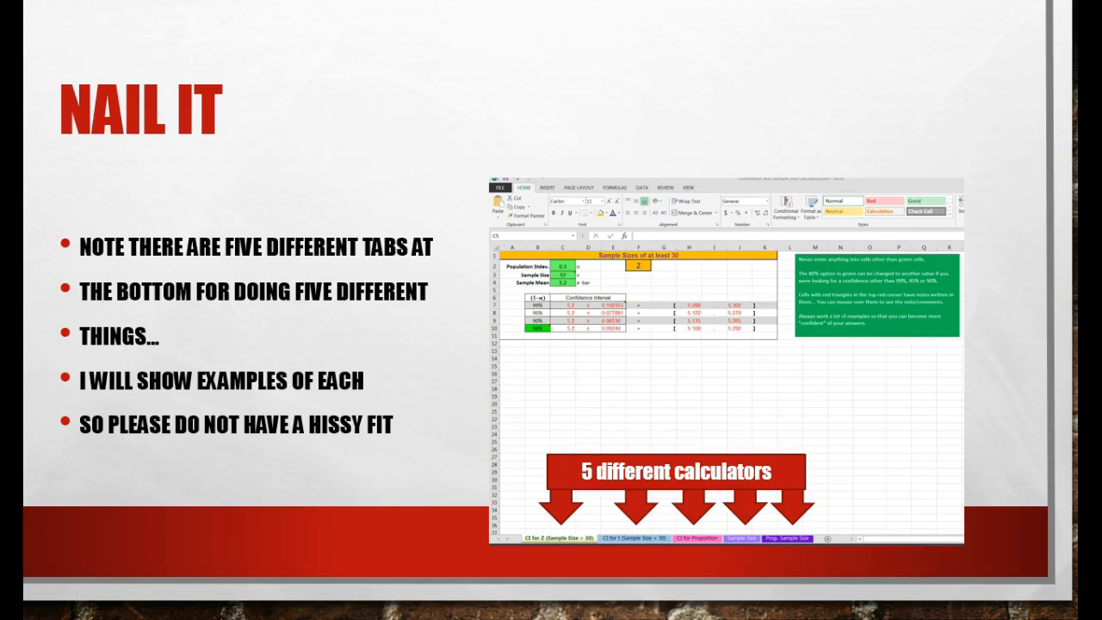
- Leave the slideshow and bring up the Confidence and Sample Size Calculator workbook in Excel
click(753, 514)
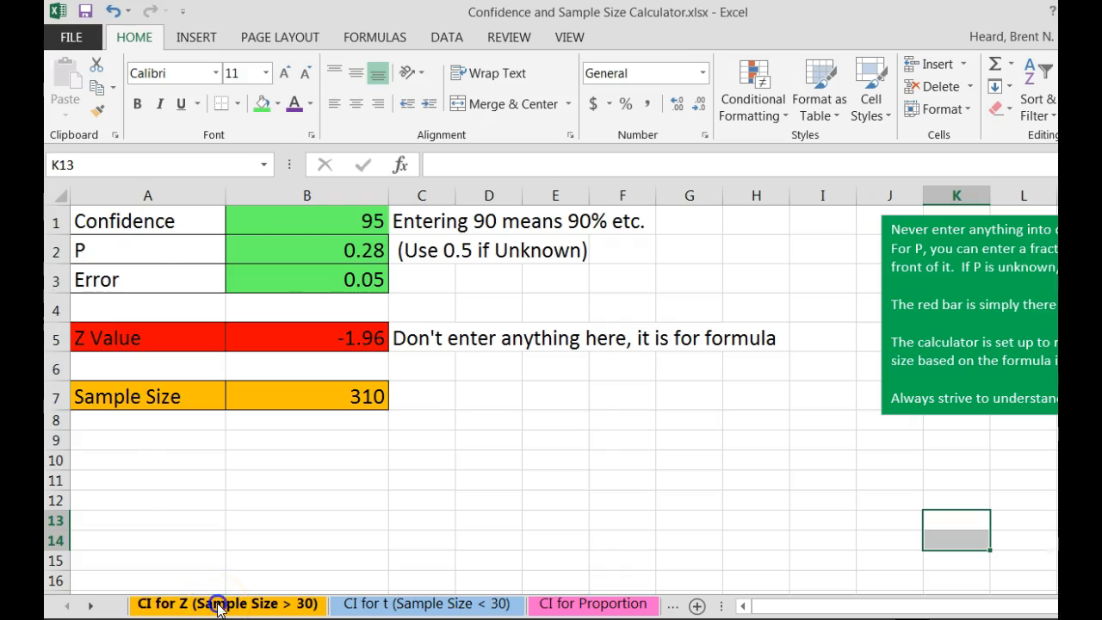
- On the CI for Z sheet, enter sample mean 7.5, standard deviation 0.4 and sample size 64
click(227, 605)
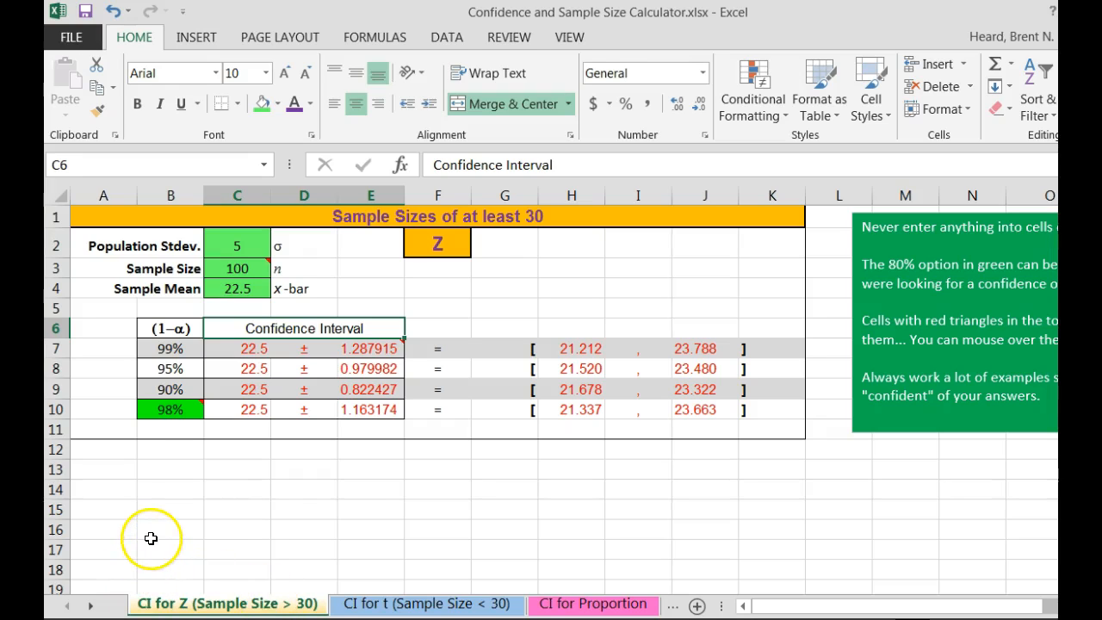
mouse_move(129, 434)
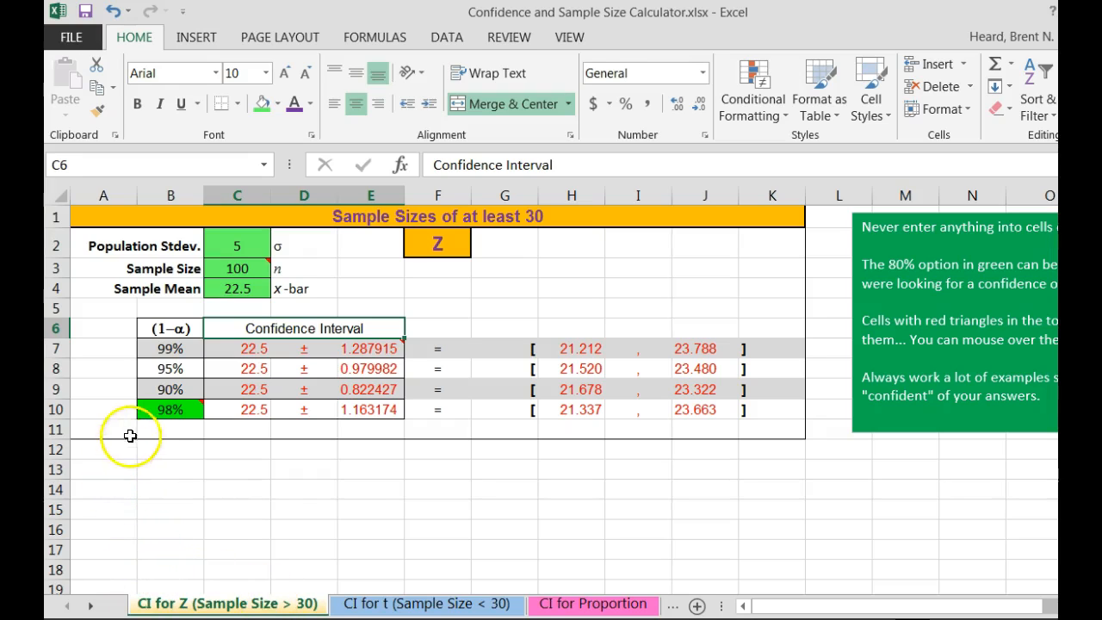
mouse_move(248, 283)
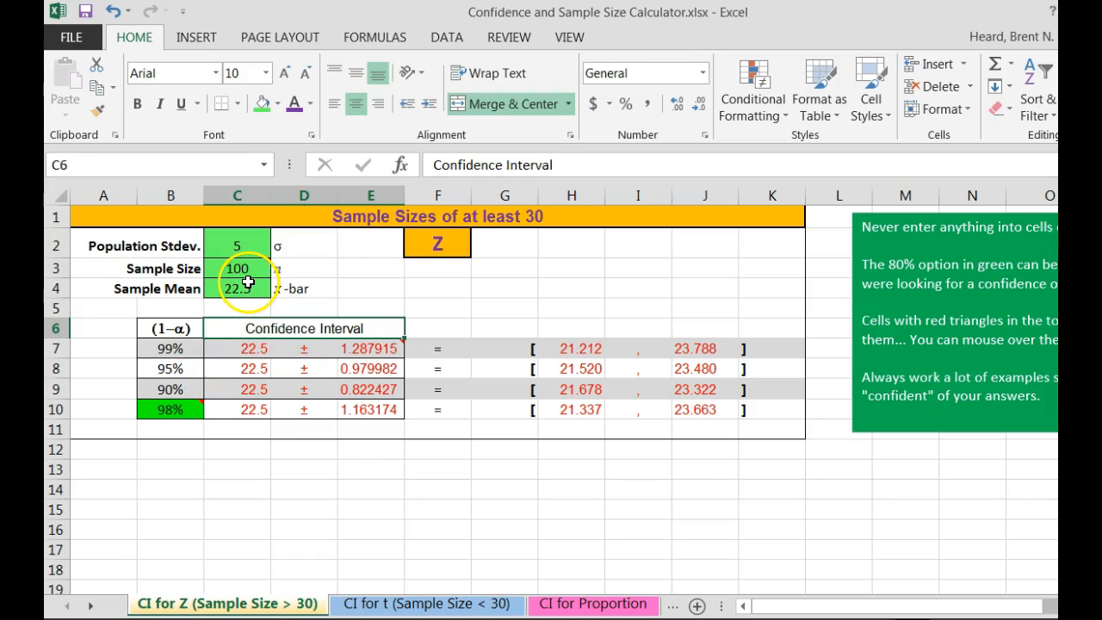
click(245, 290)
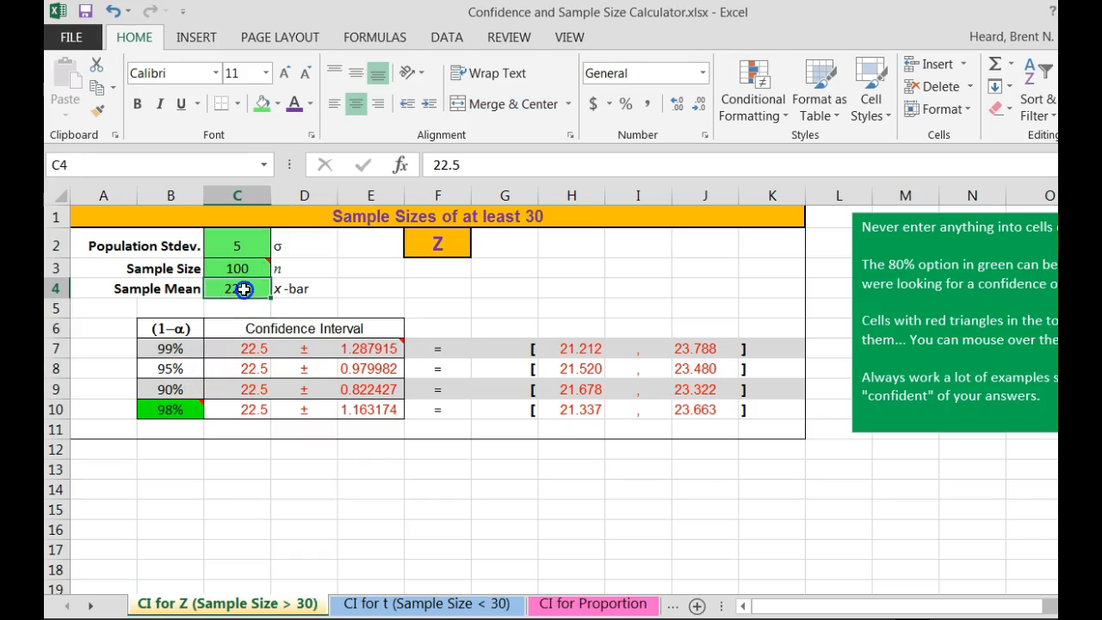
text(7.)
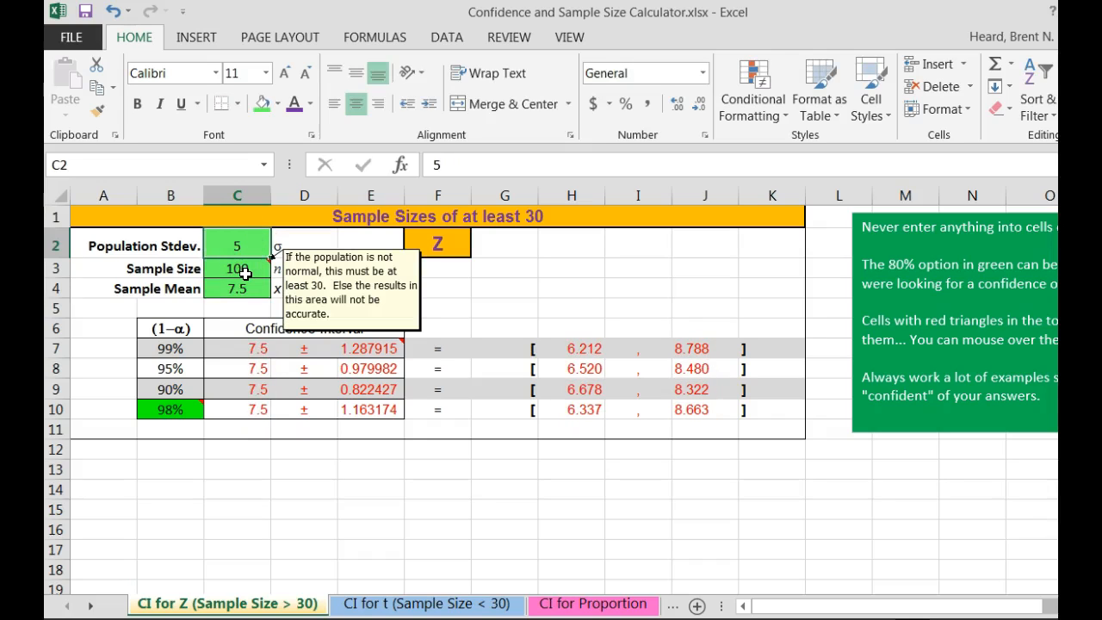
text(0.4)
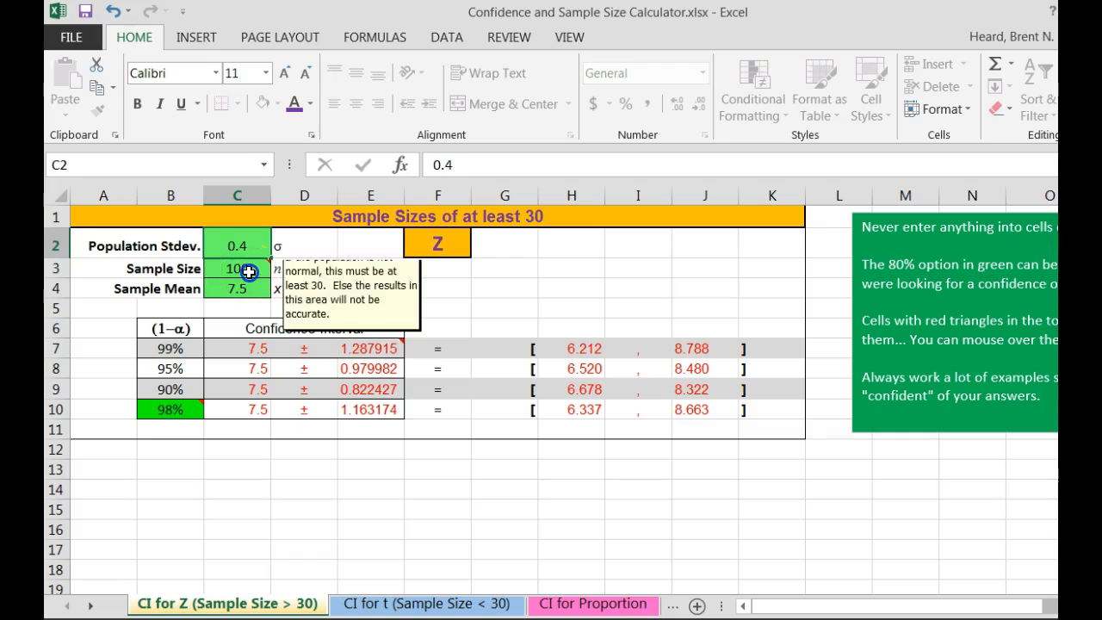
text(6)
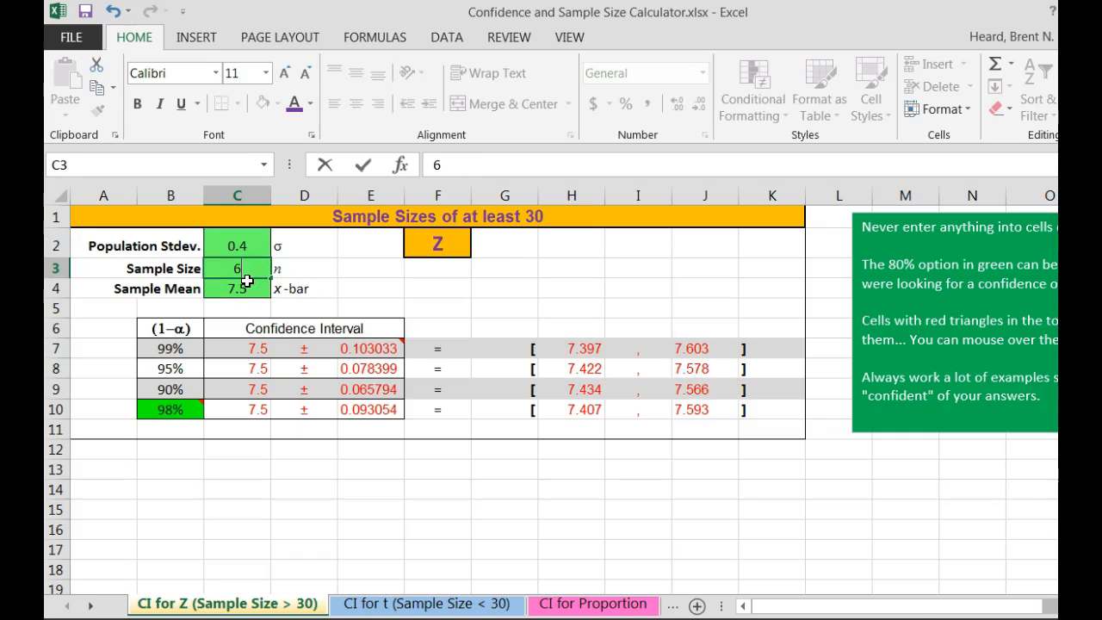
text(64)
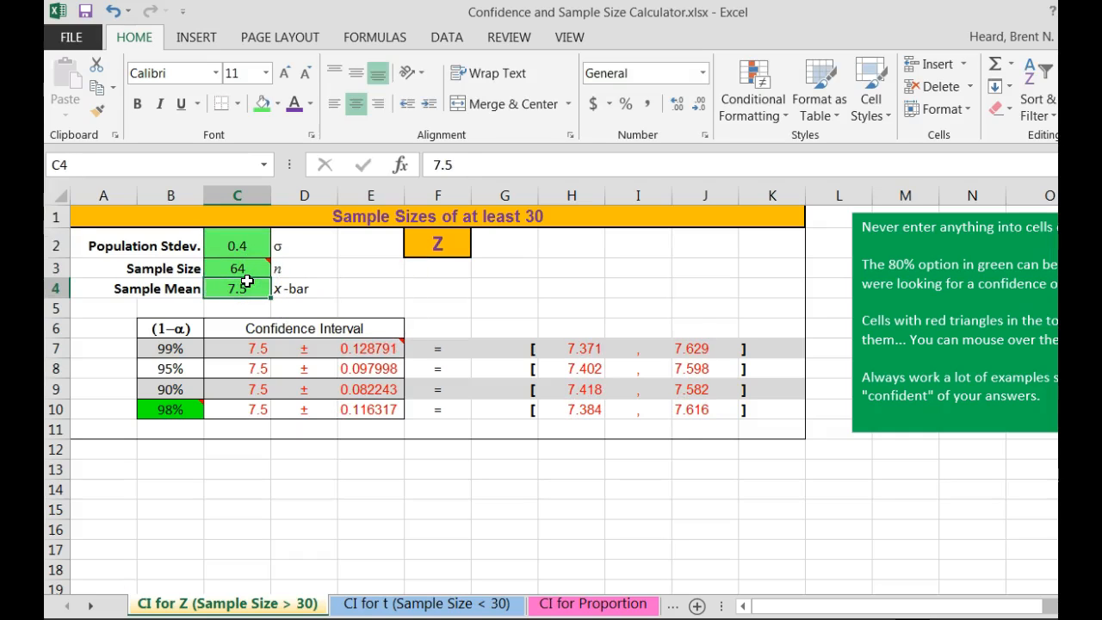
mouse_move(248, 282)
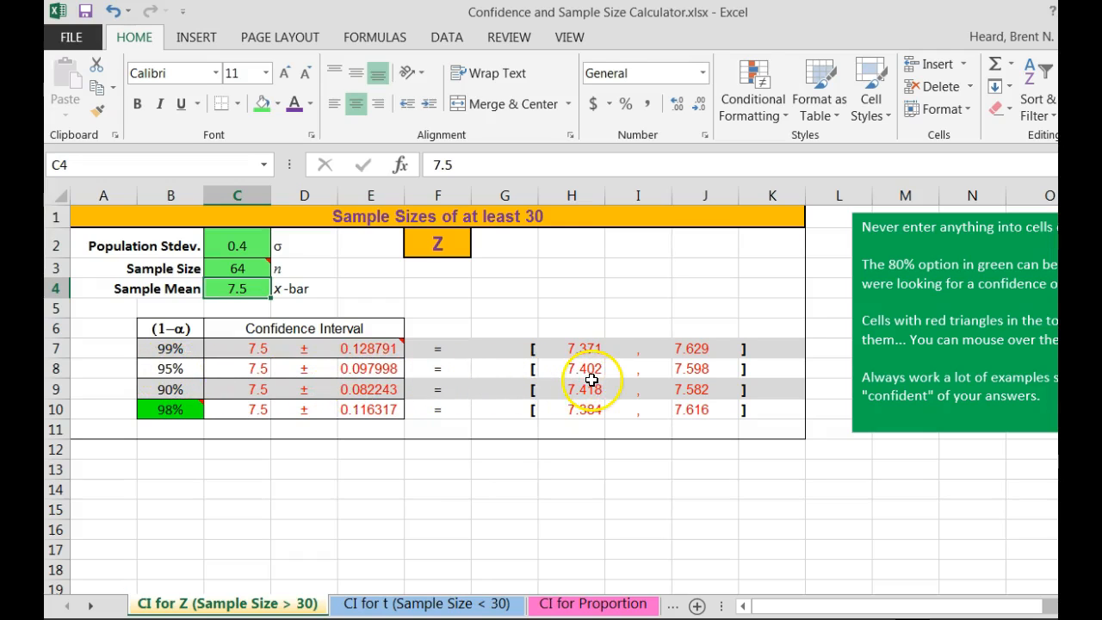
mouse_move(678, 372)
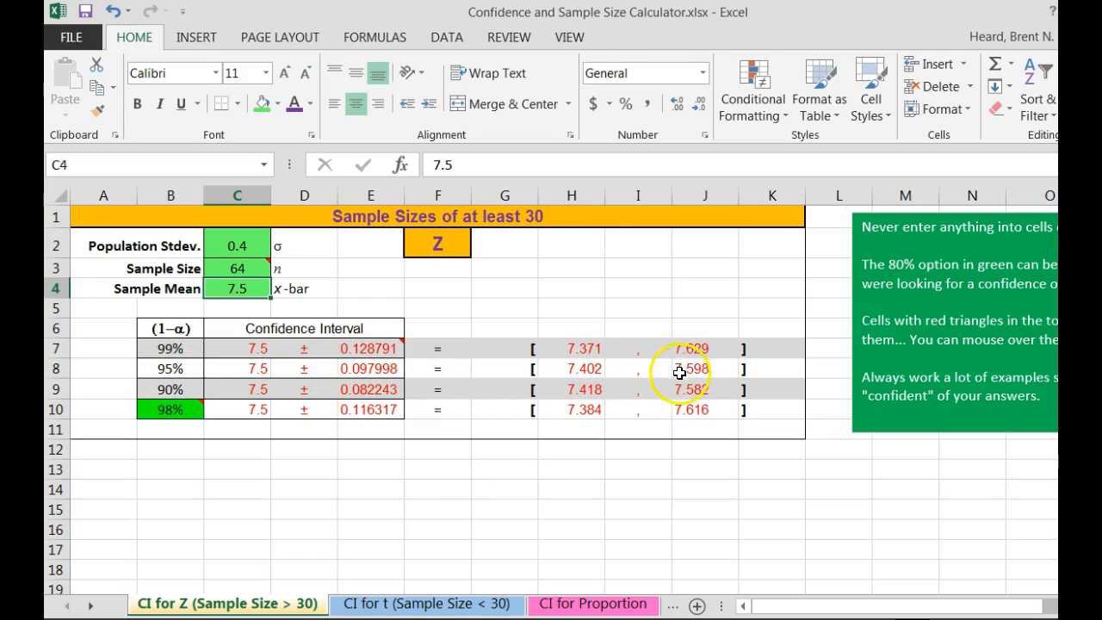
mouse_move(602, 379)
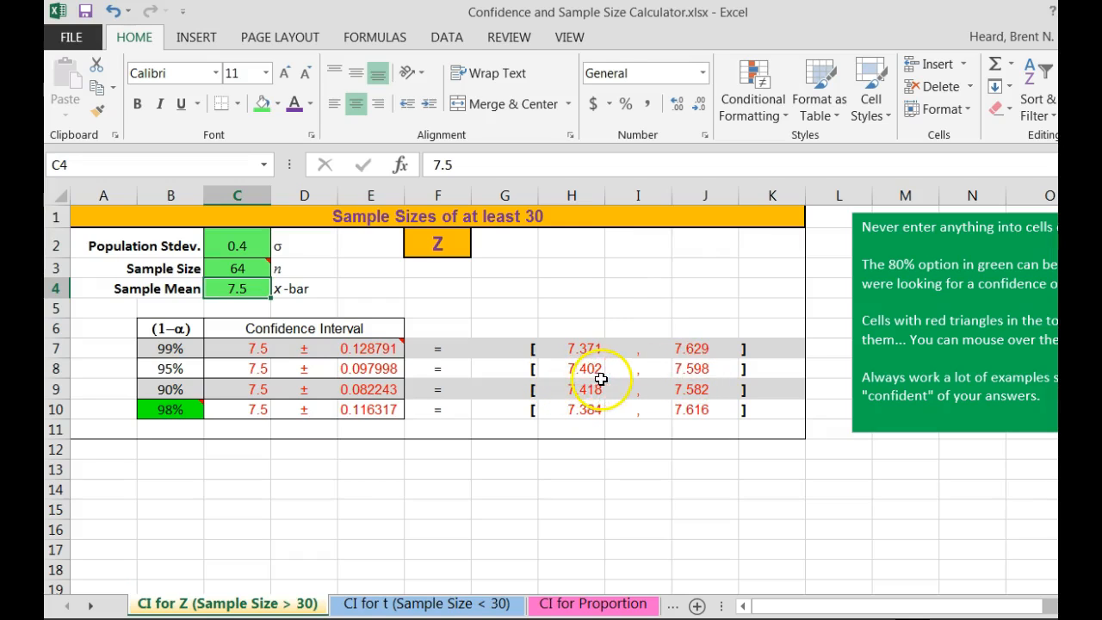
mouse_move(703, 386)
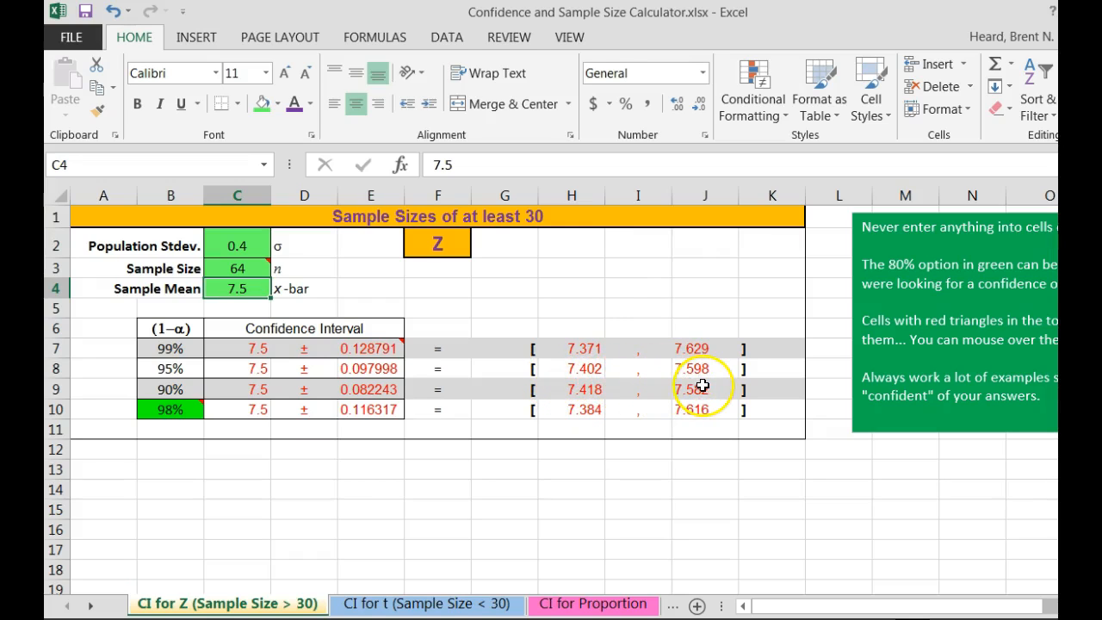
mouse_move(674, 393)
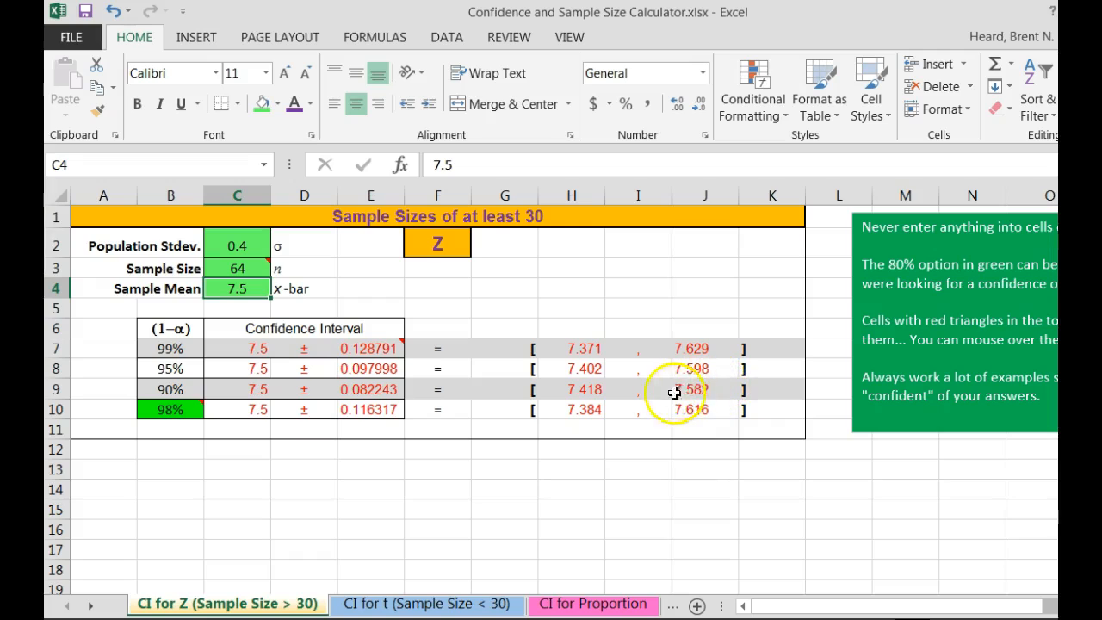
mouse_move(573, 382)
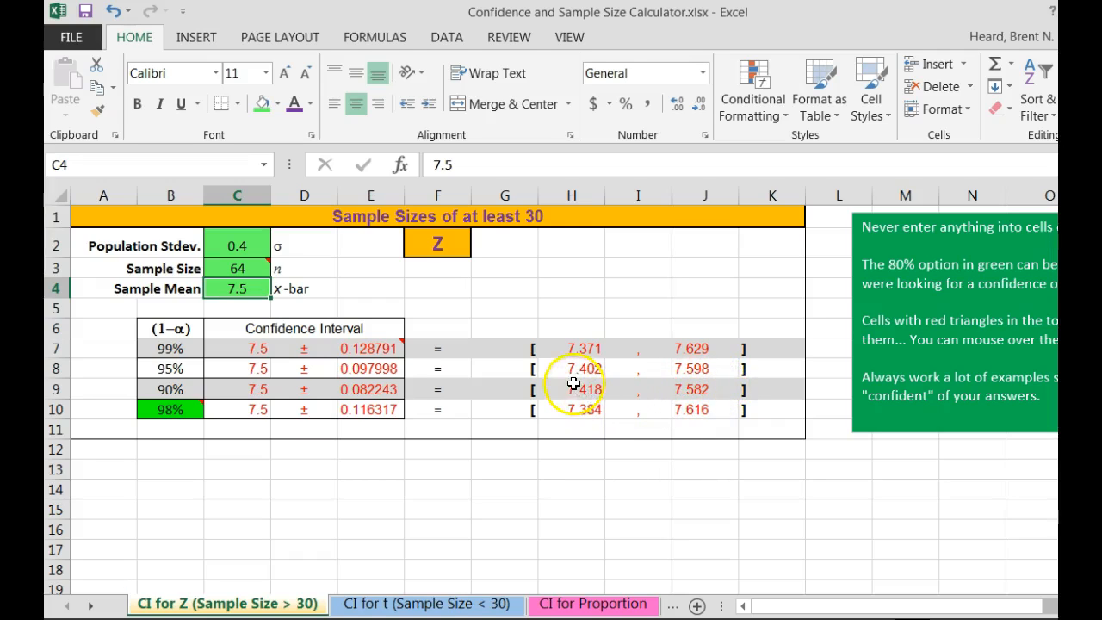
mouse_move(617, 385)
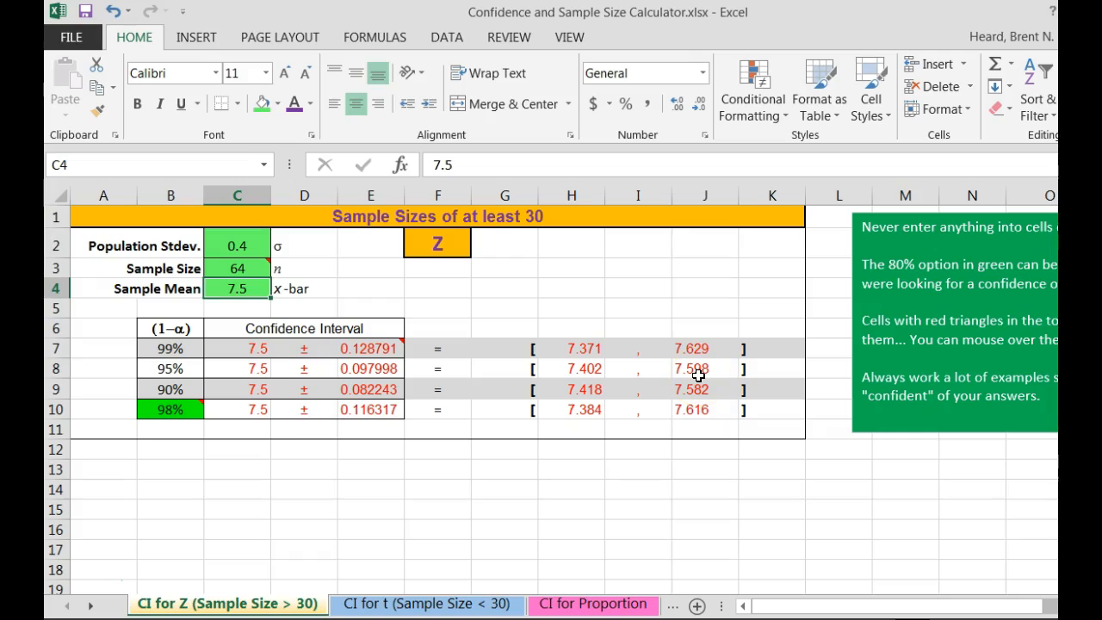
mouse_move(669, 399)
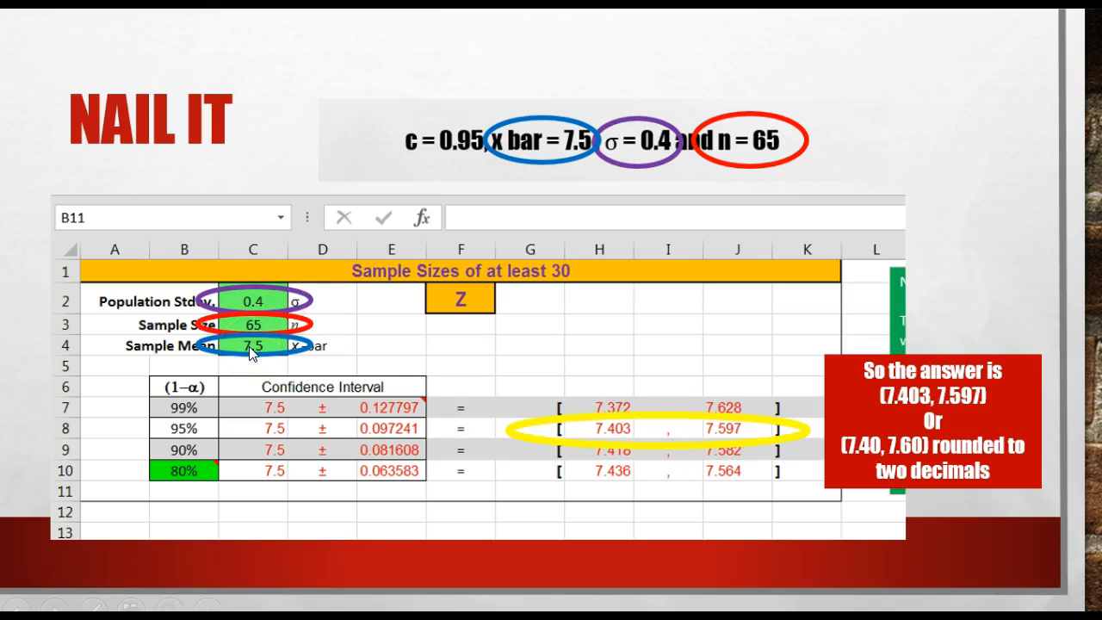
mouse_move(627, 225)
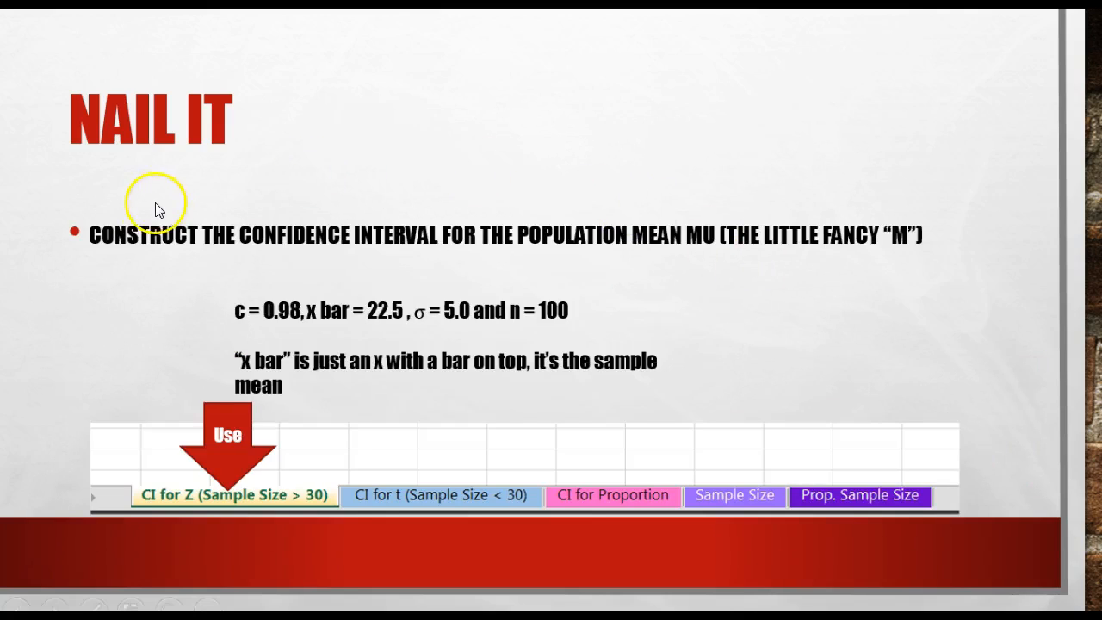
mouse_move(682, 250)
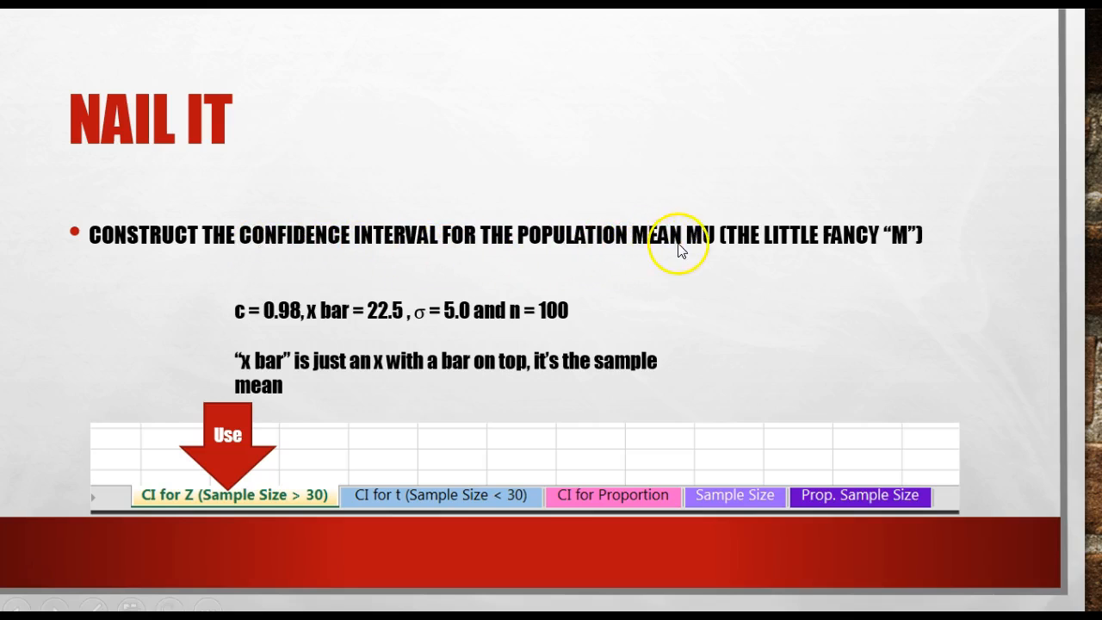
mouse_move(303, 326)
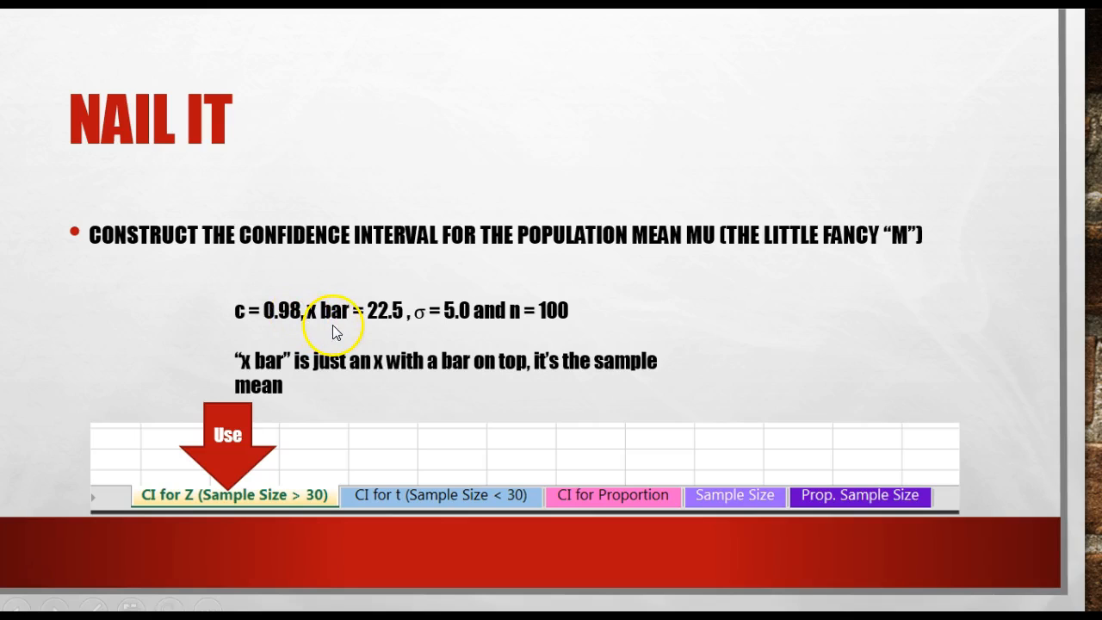
mouse_move(467, 325)
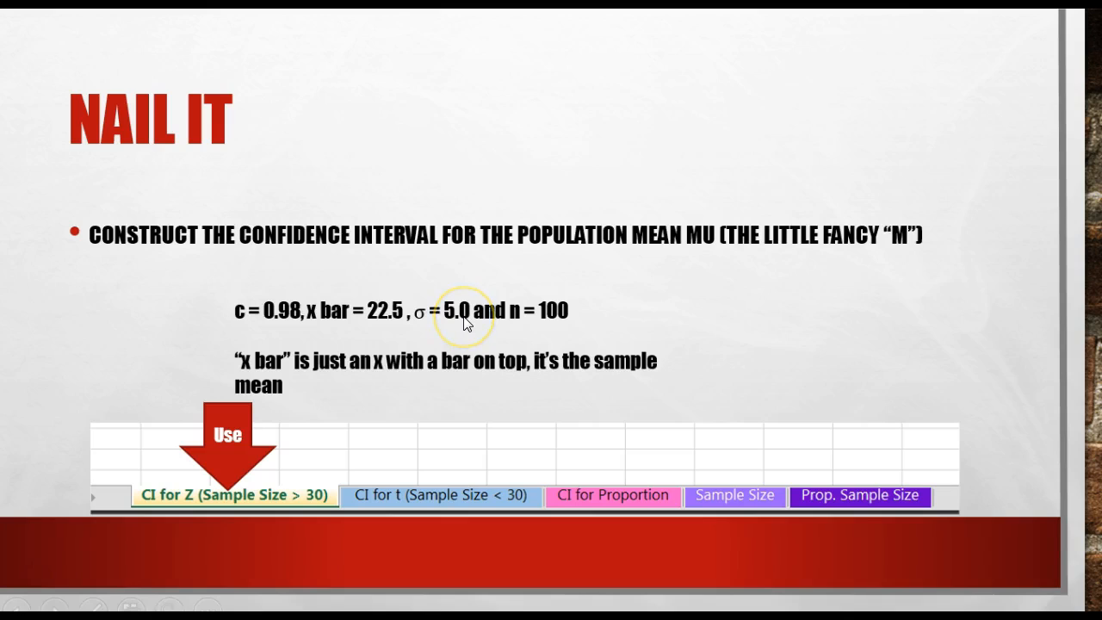
mouse_move(553, 329)
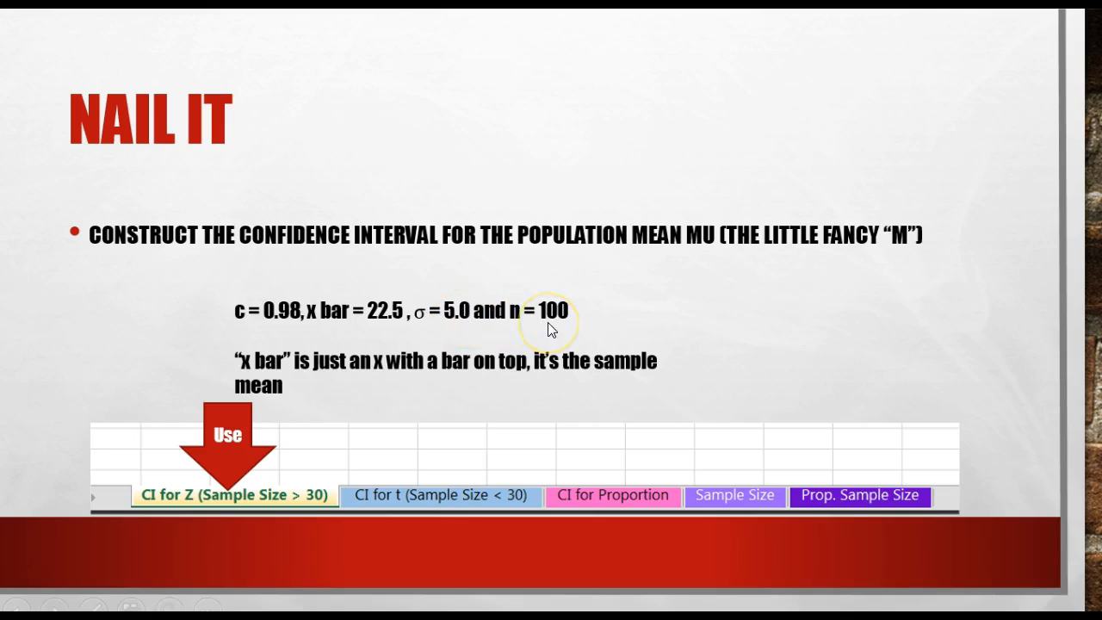
mouse_move(282, 499)
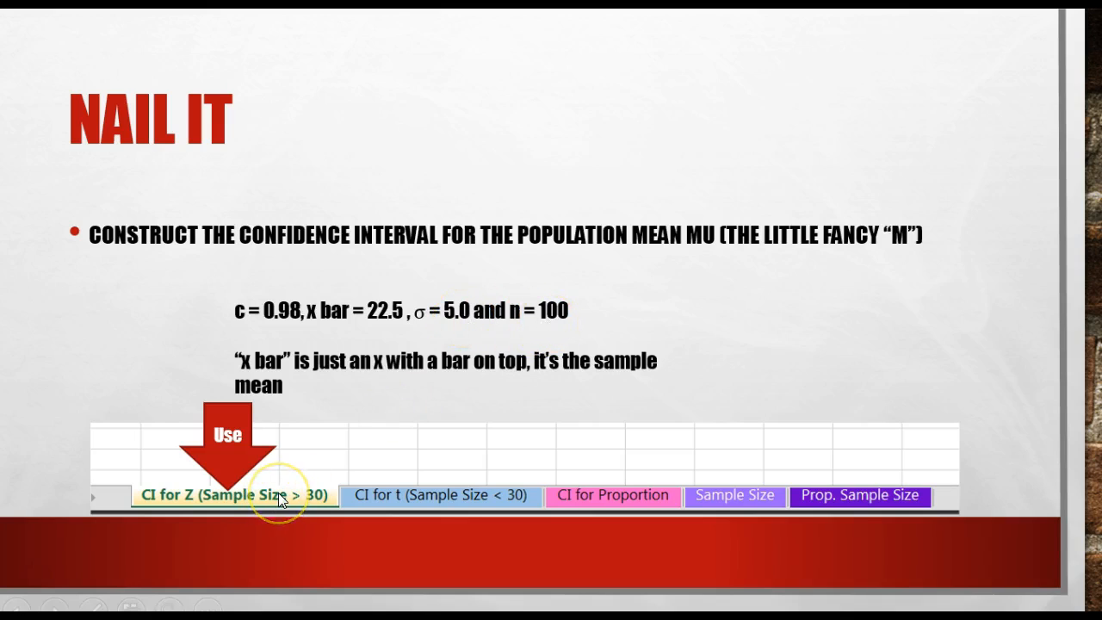
mouse_move(245, 510)
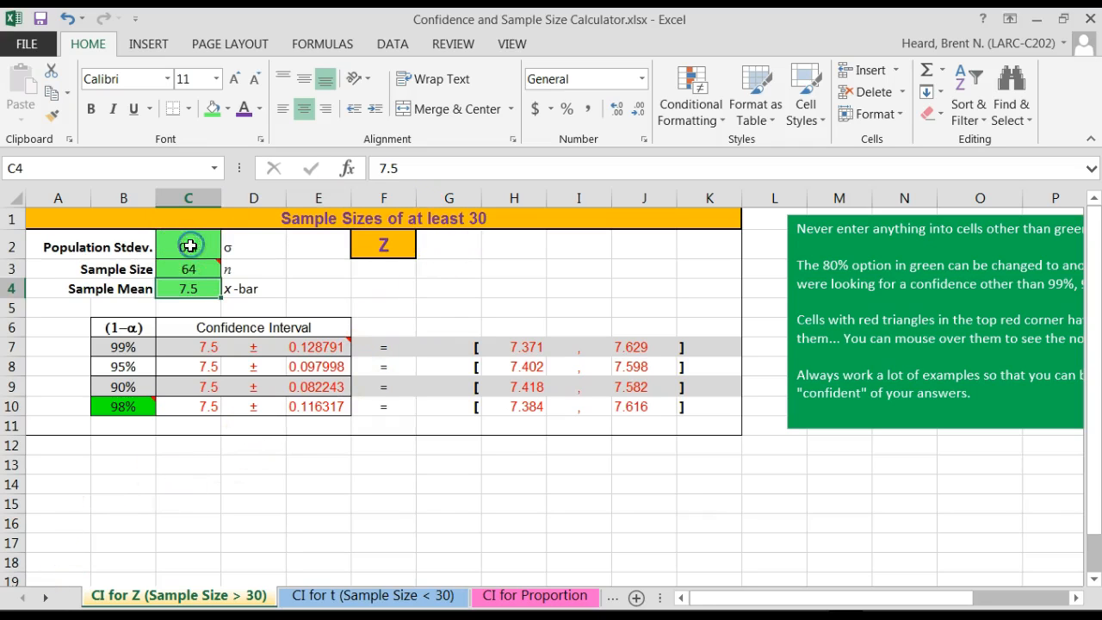
- Enter standard deviation 5, sample size 100 and sample mean 22.5 on the CI for Z sheet
text(0.4)
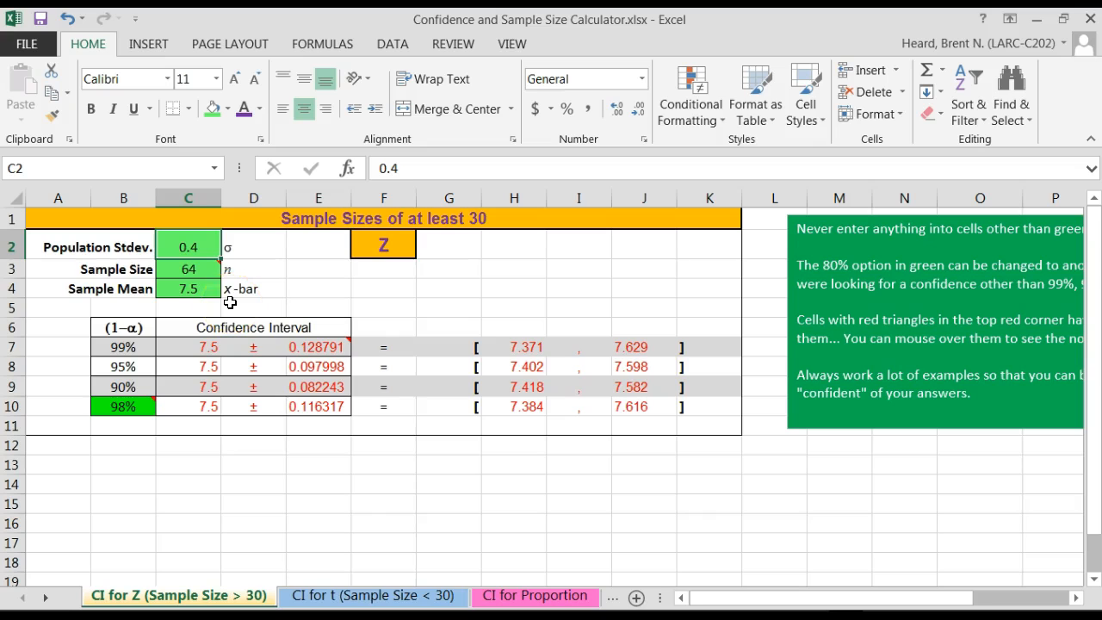
text(5)
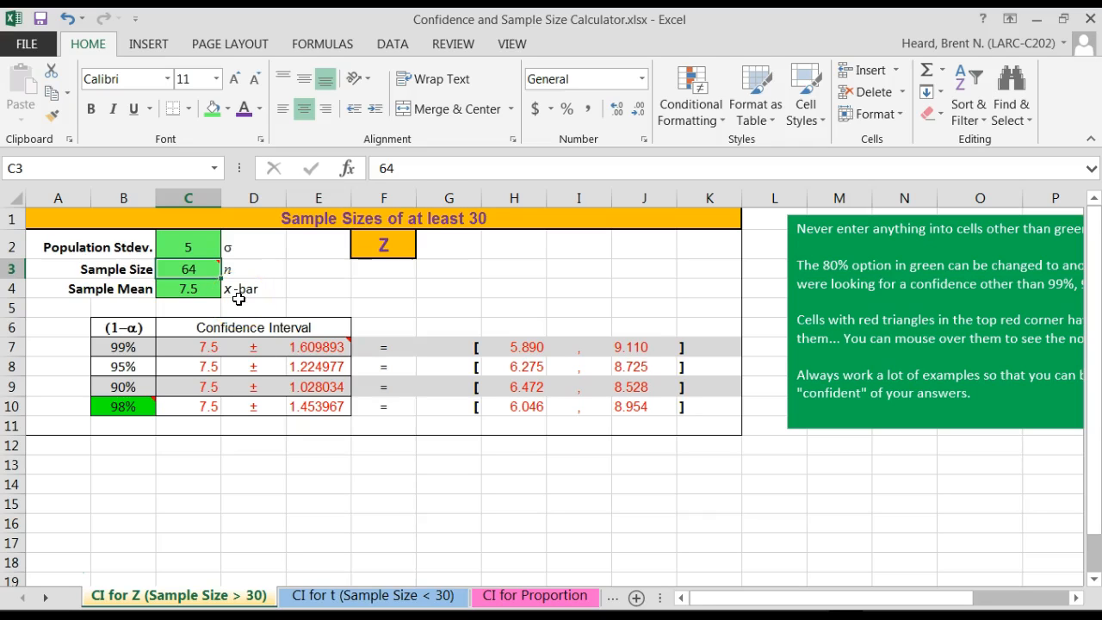
text(100)
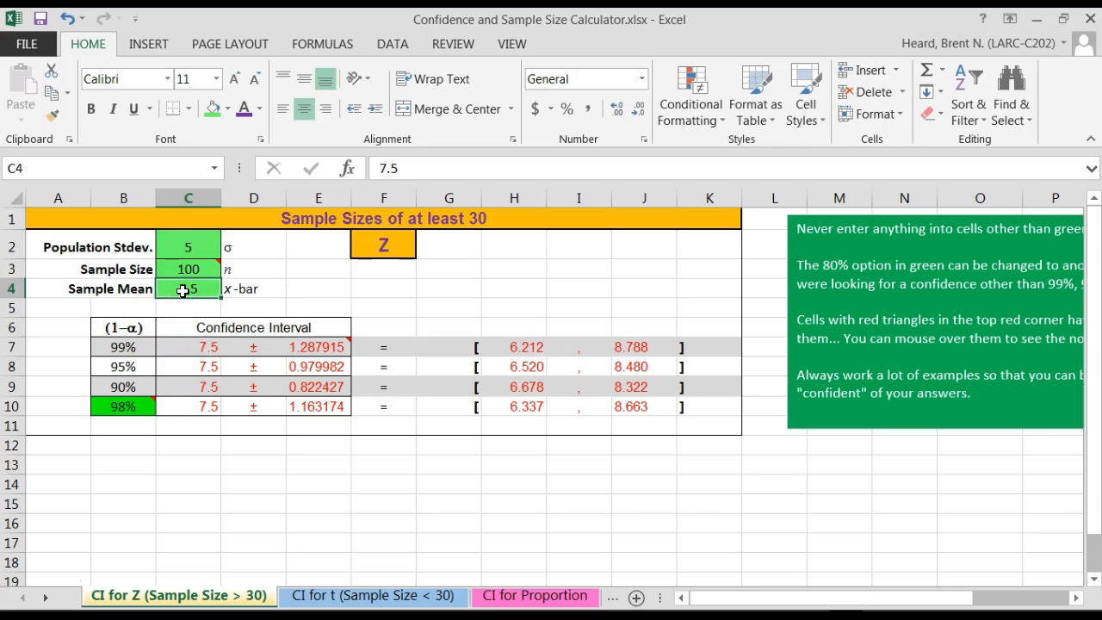
text(22.5)
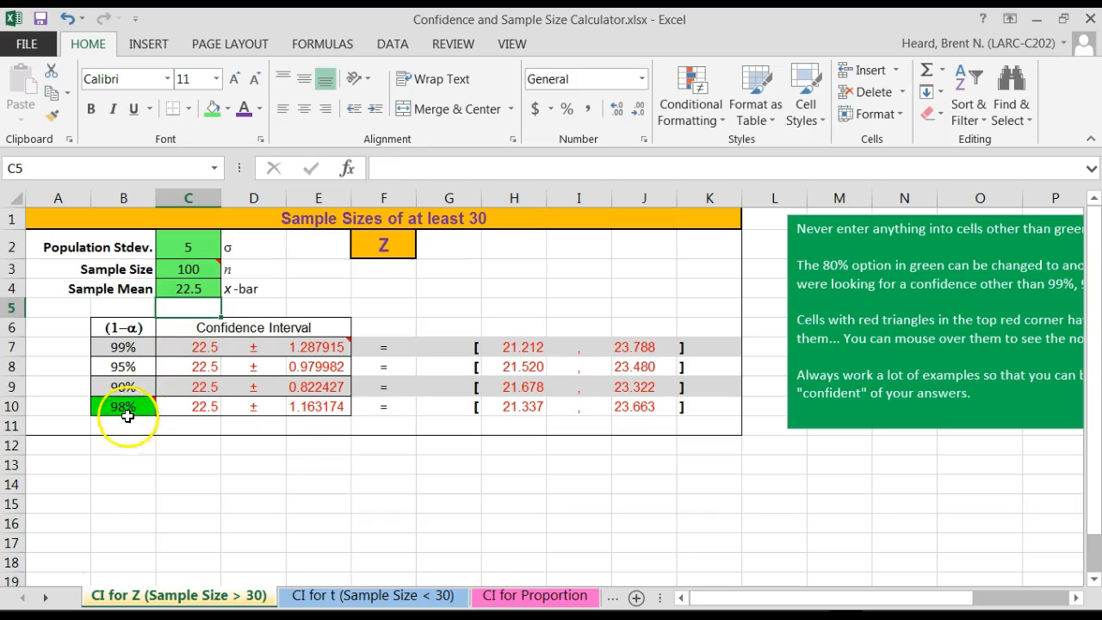
- Change the custom confidence level from 80% to 98%, giving interval 21.337–23.663
click(123, 407)
text(80)
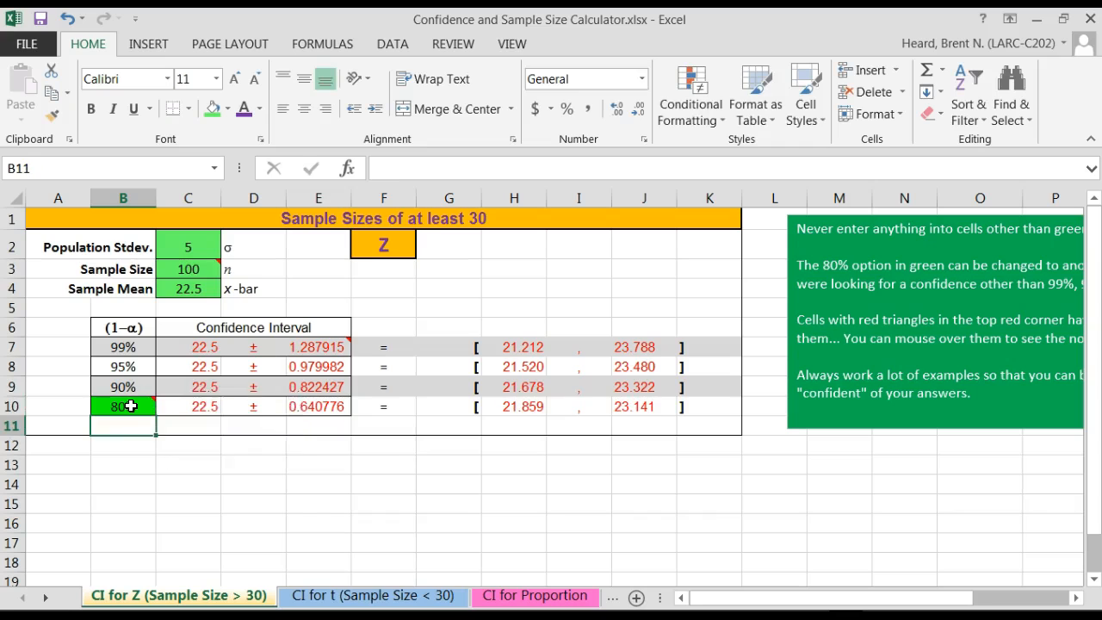
mouse_move(129, 406)
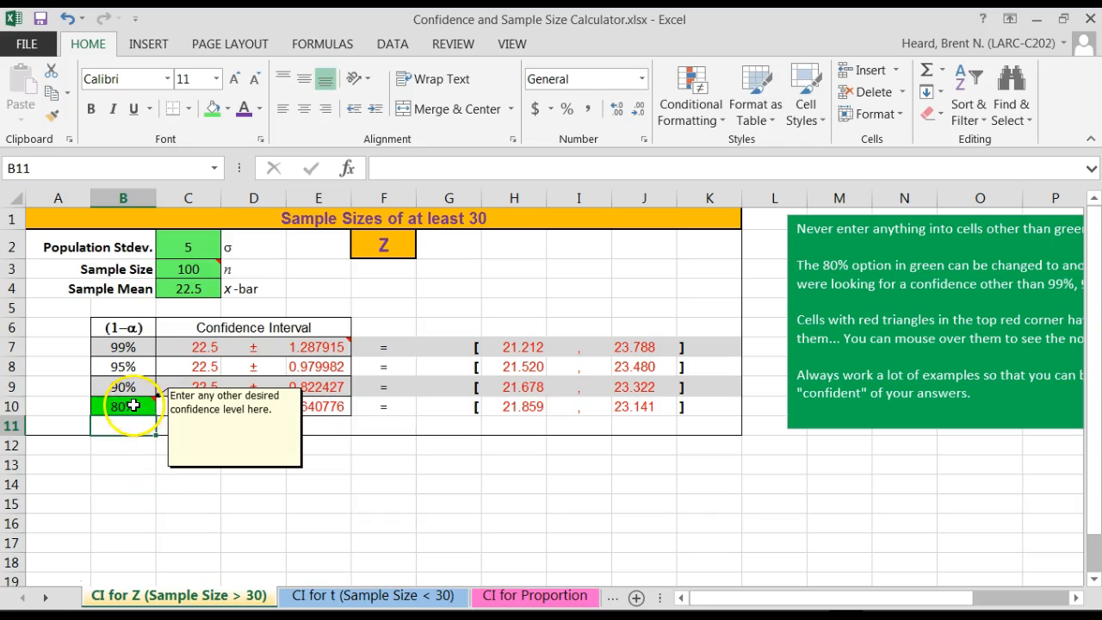
click(122, 407)
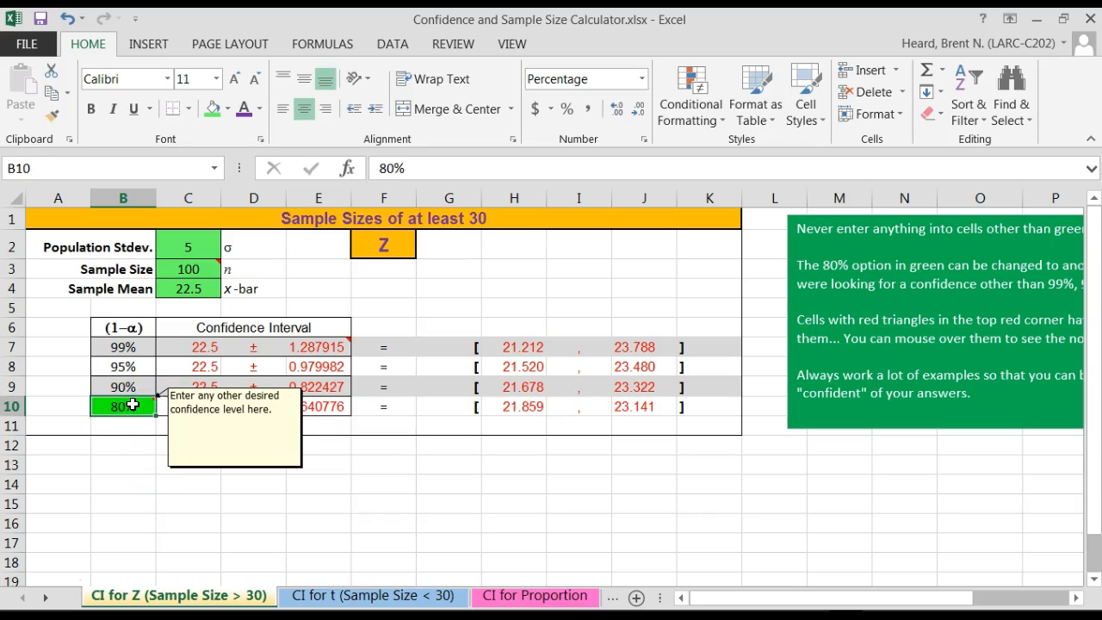
text(98)
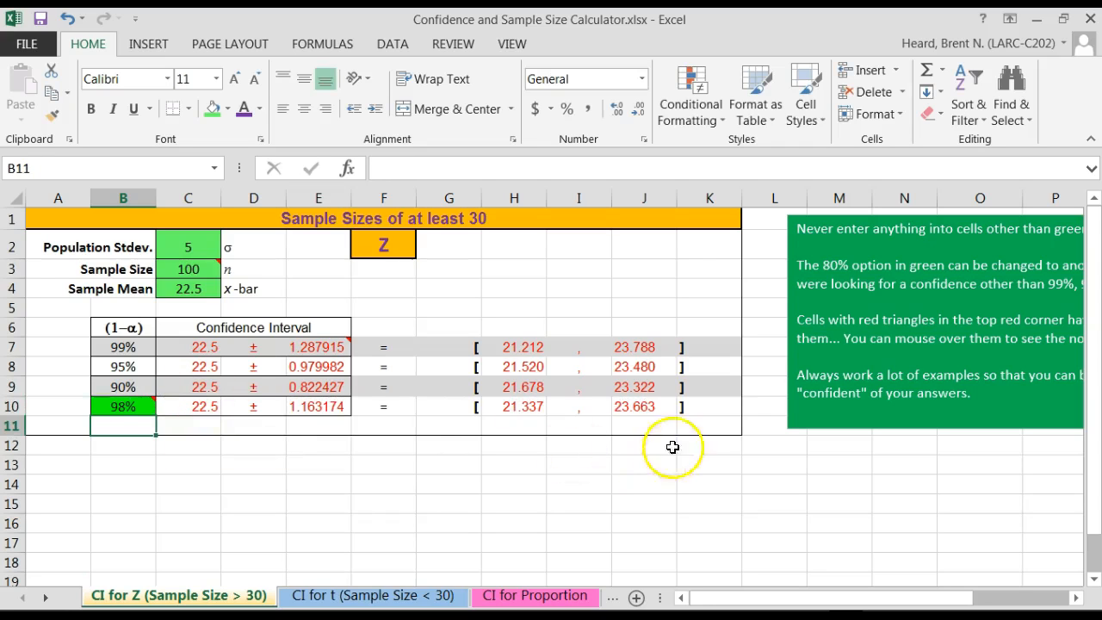
mouse_move(596, 378)
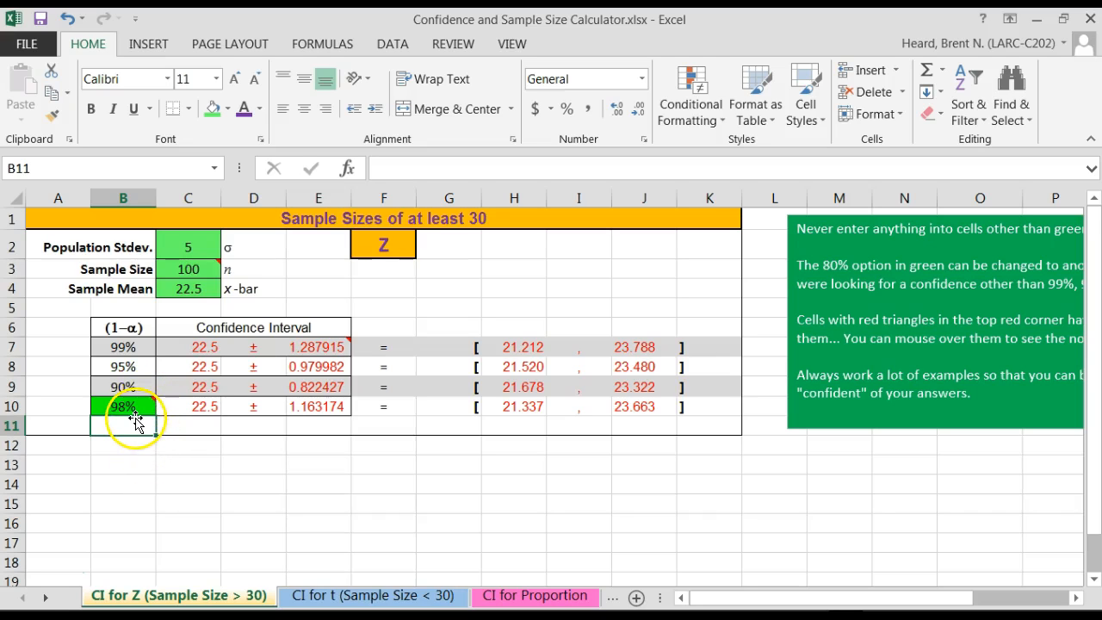
mouse_move(134, 406)
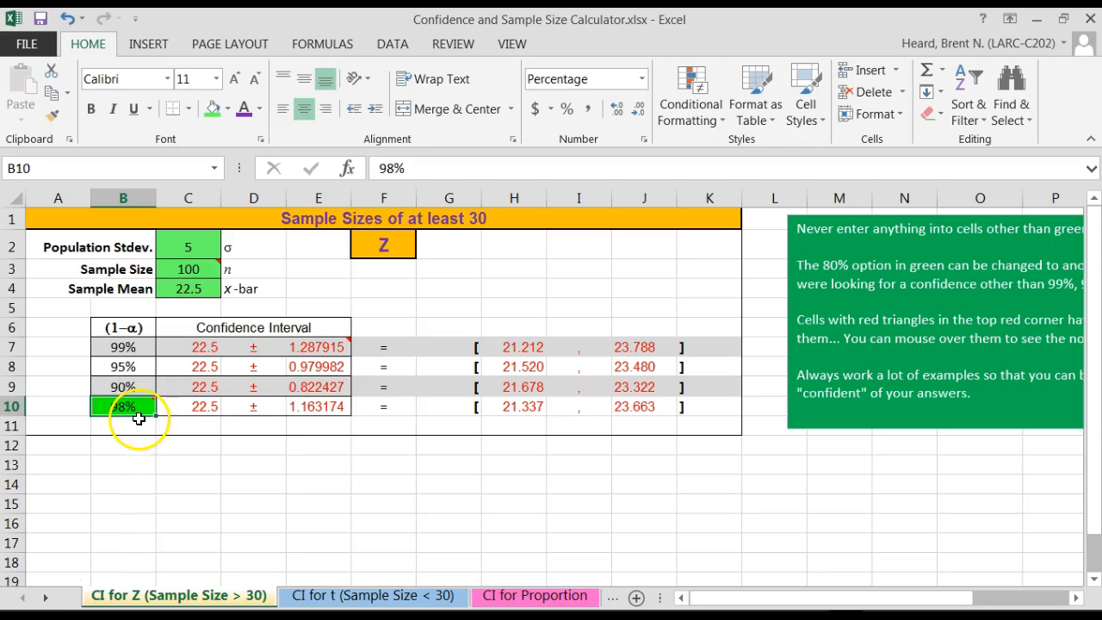
mouse_move(136, 409)
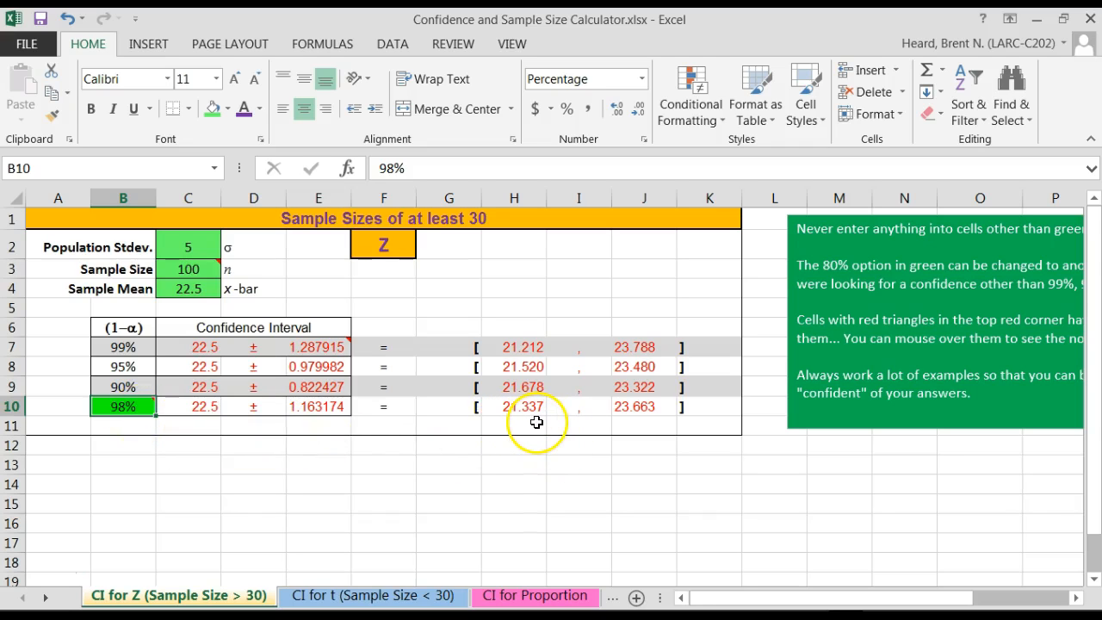
mouse_move(642, 424)
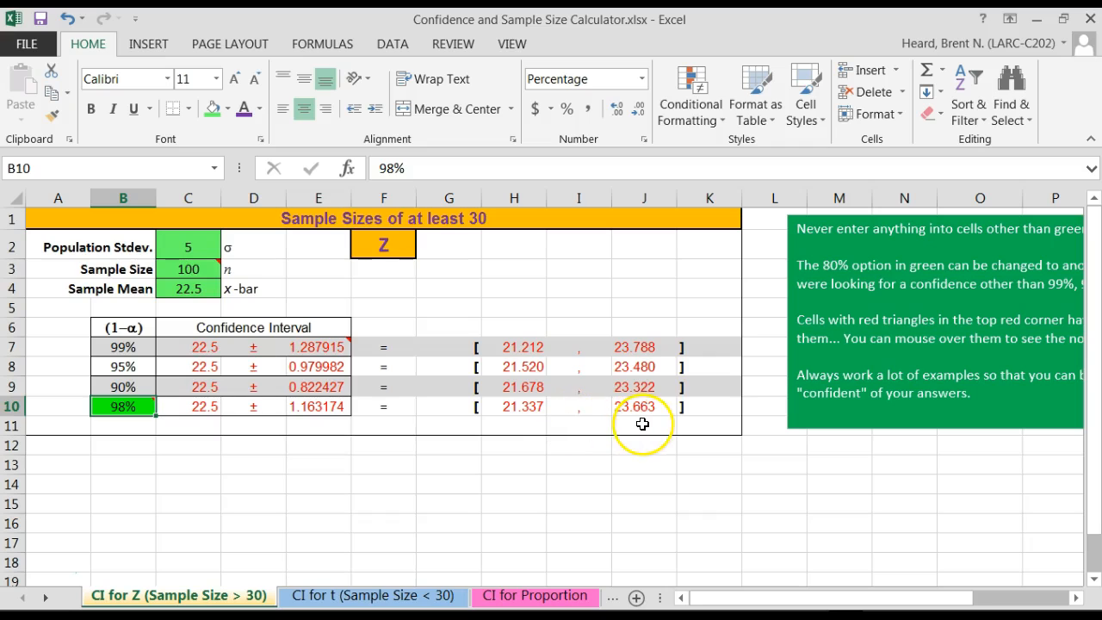
mouse_move(651, 420)
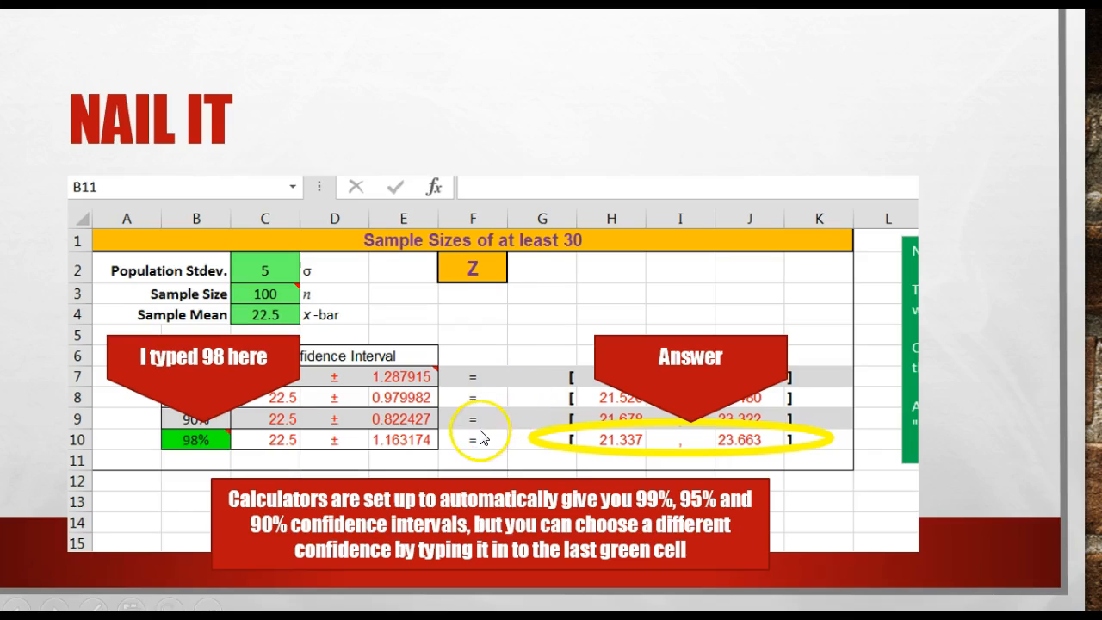
mouse_move(456, 422)
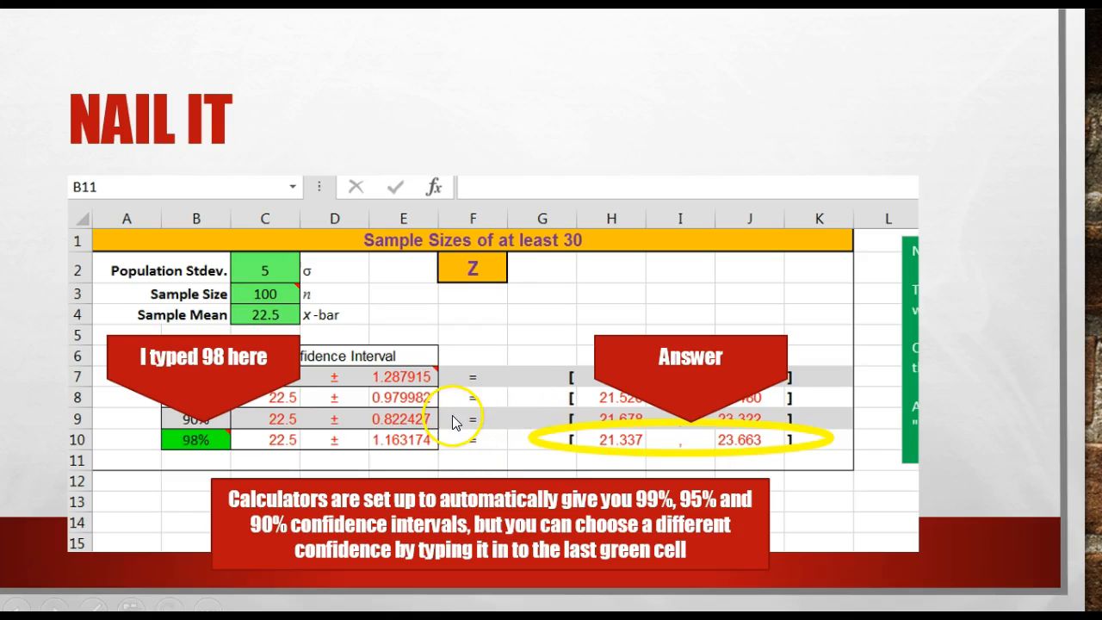
mouse_move(327, 533)
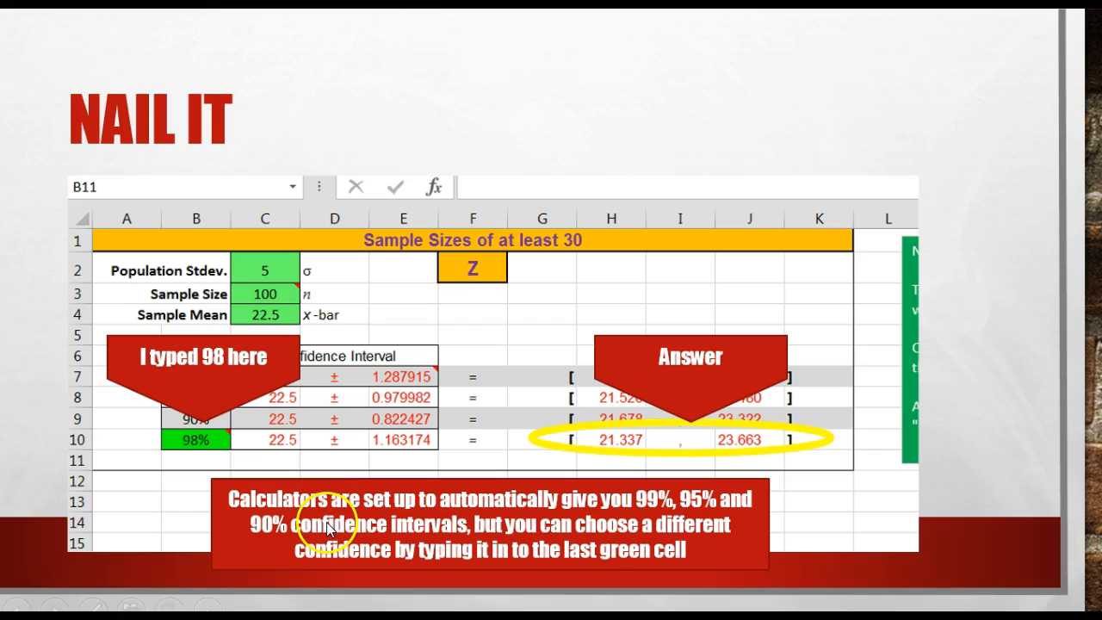